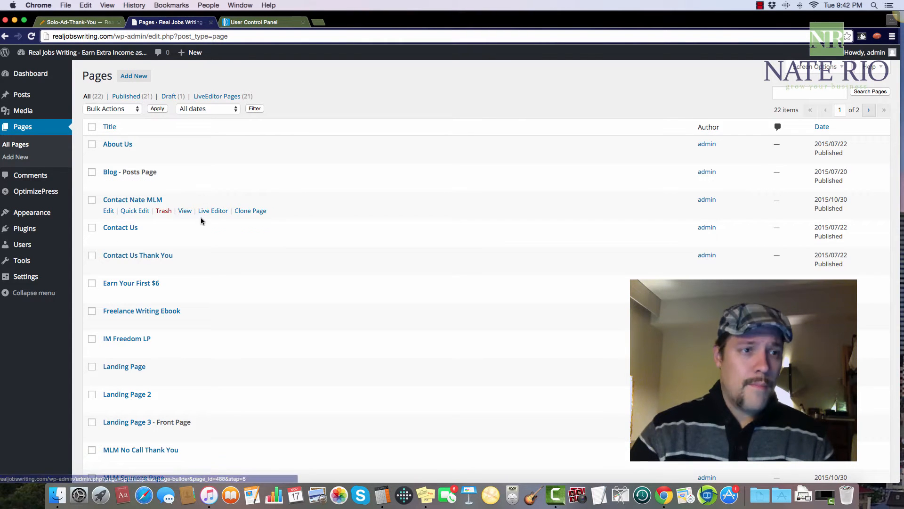
{"action": "mouse_move", "coordinate": [121, 227]}
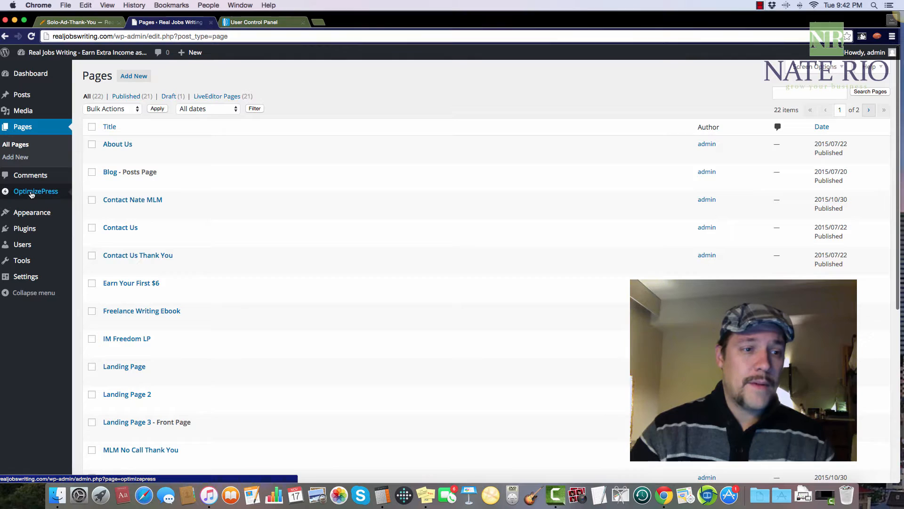
- Go to OptimizePress's Create New Page screen from the WordPress admin sidebar
{"action": "left_click", "coordinate": [36, 191]}
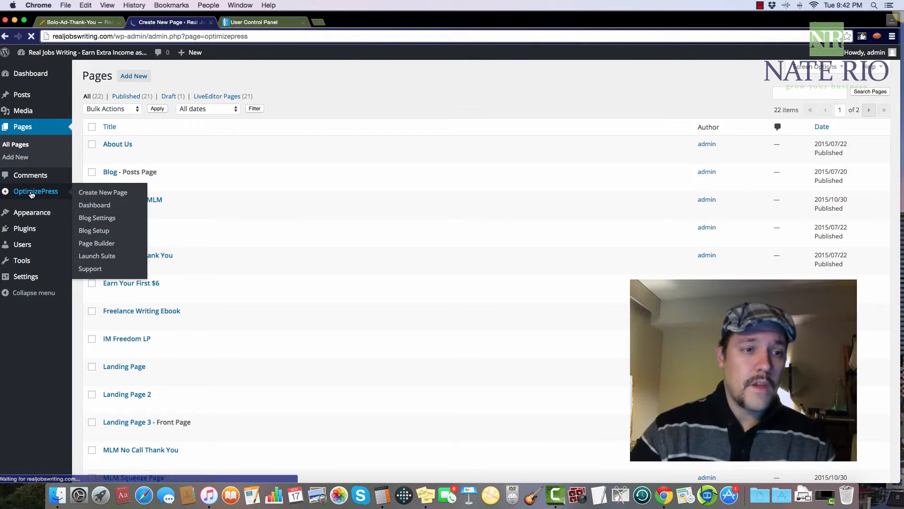
- Show the Opt-in / Landing Pages template category and its thumbnails
{"action": "left_click", "coordinate": [102, 193]}
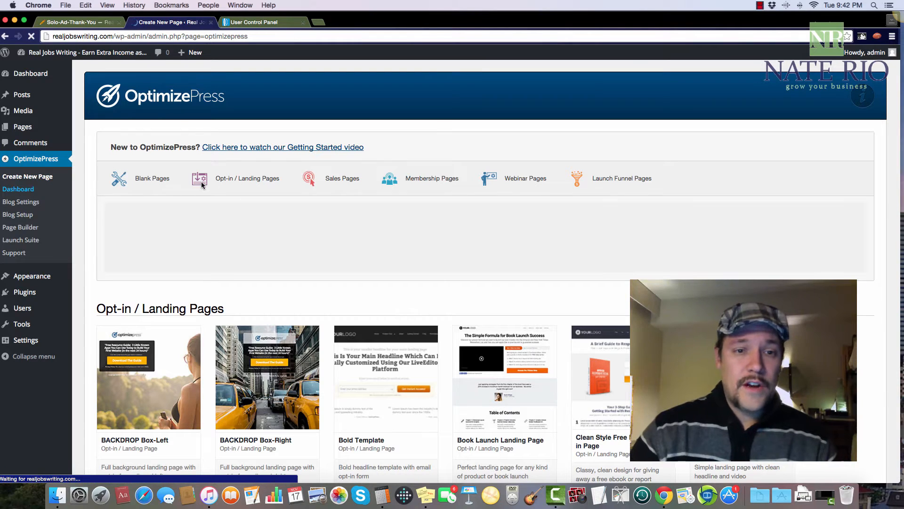
{"action": "left_click", "coordinate": [342, 178]}
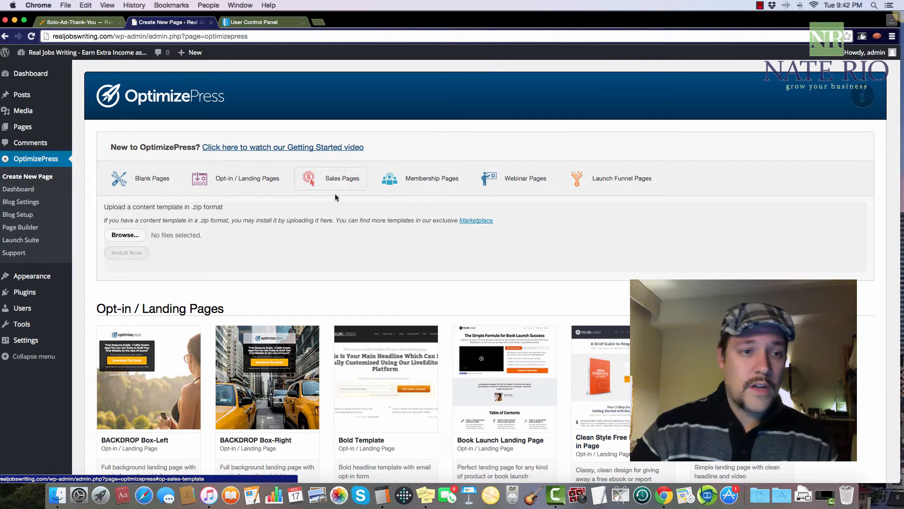
{"action": "left_click", "coordinate": [247, 178]}
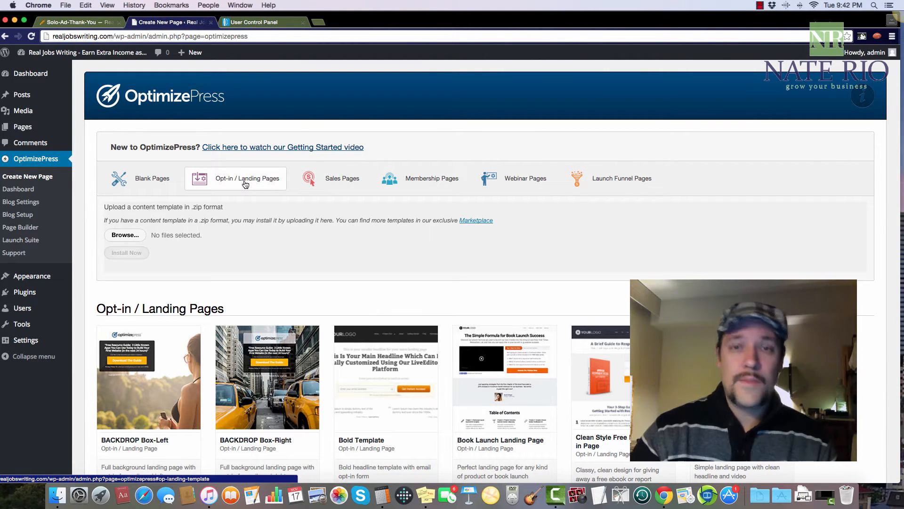
{"action": "scroll", "scroll_direction": "down", "scroll_amount": 3}
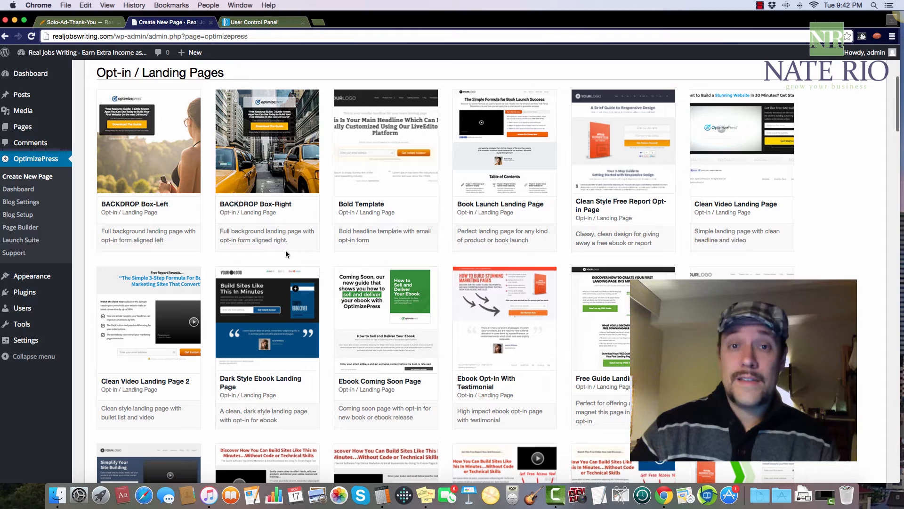
{"action": "mouse_move", "coordinate": [298, 262]}
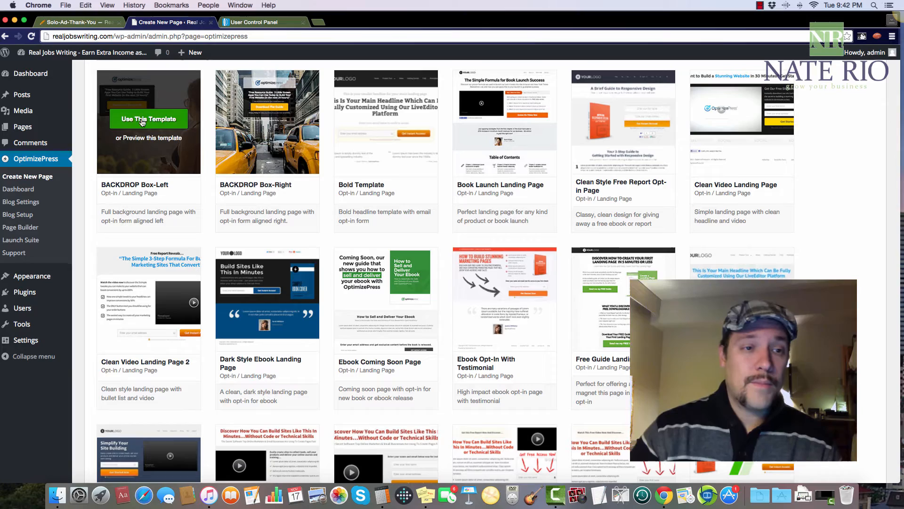
- Create a page named 'Test landing page' from the BACKDROP Box-Left template
{"action": "left_click", "coordinate": [148, 119]}
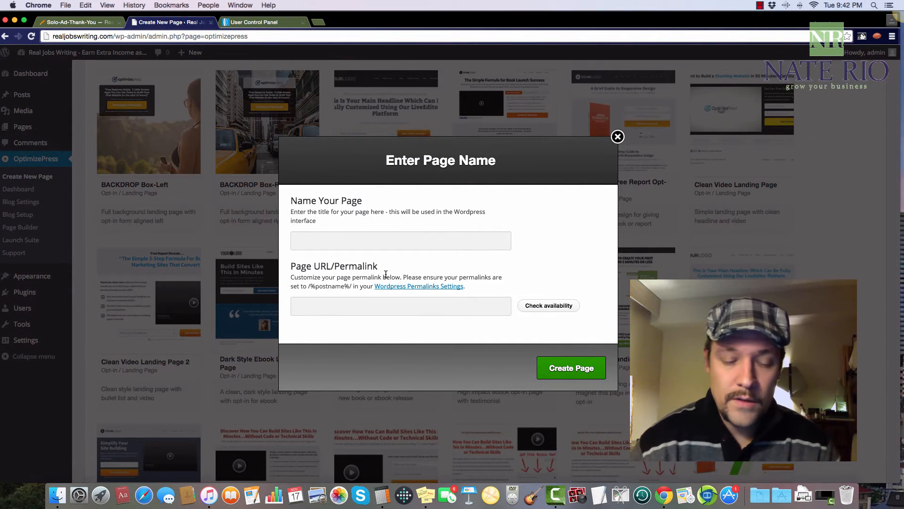
{"action": "type", "text": "Test landing page"}
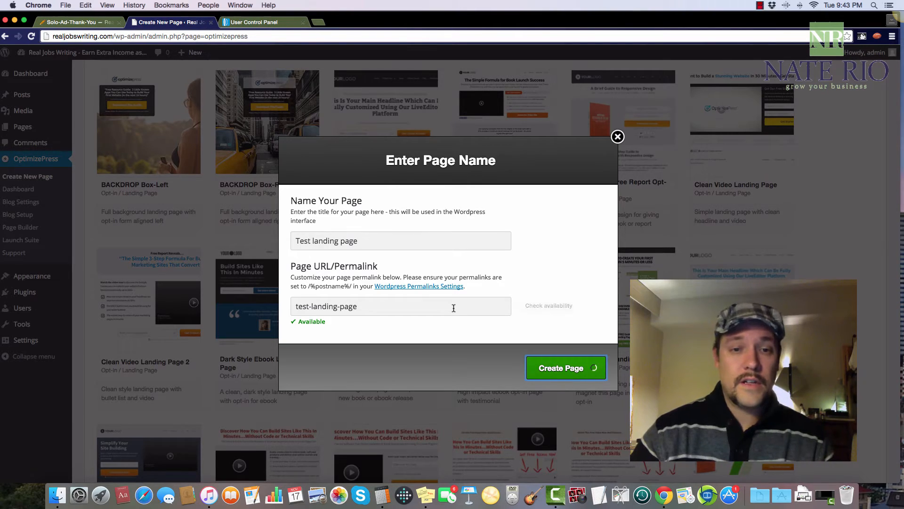
{"action": "left_click", "coordinate": [565, 368]}
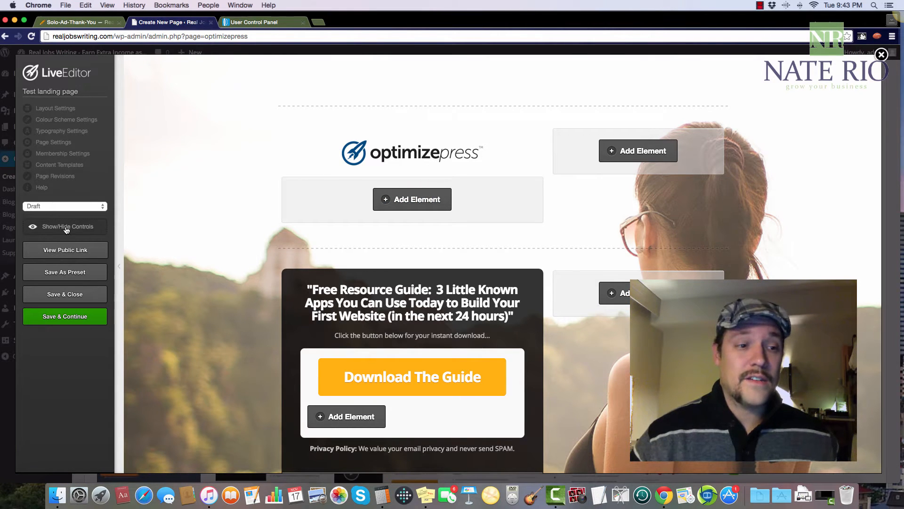
{"action": "left_click", "coordinate": [65, 226]}
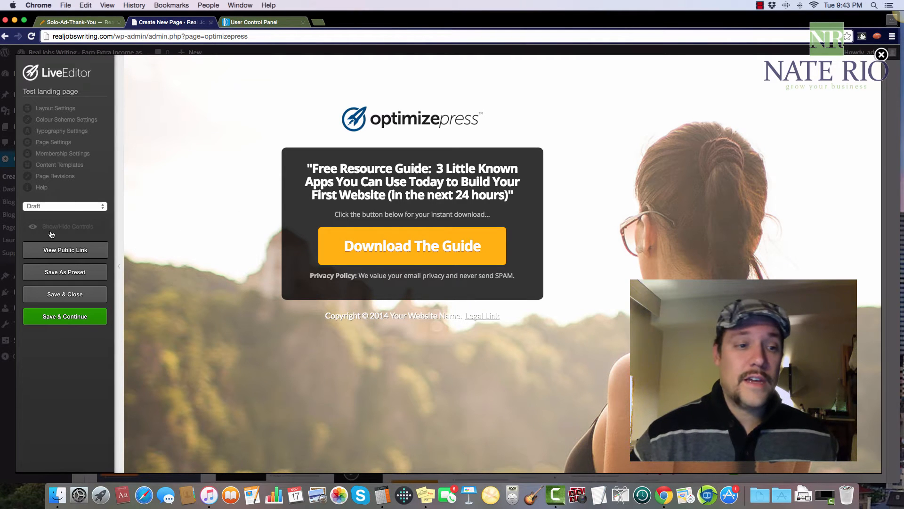
{"action": "left_click", "coordinate": [65, 226]}
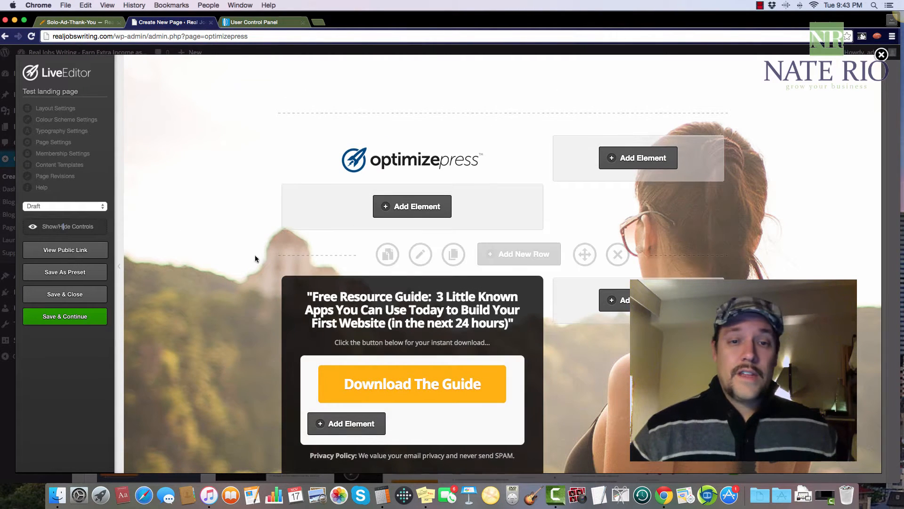
{"action": "scroll", "scroll_direction": "down", "scroll_amount": 3}
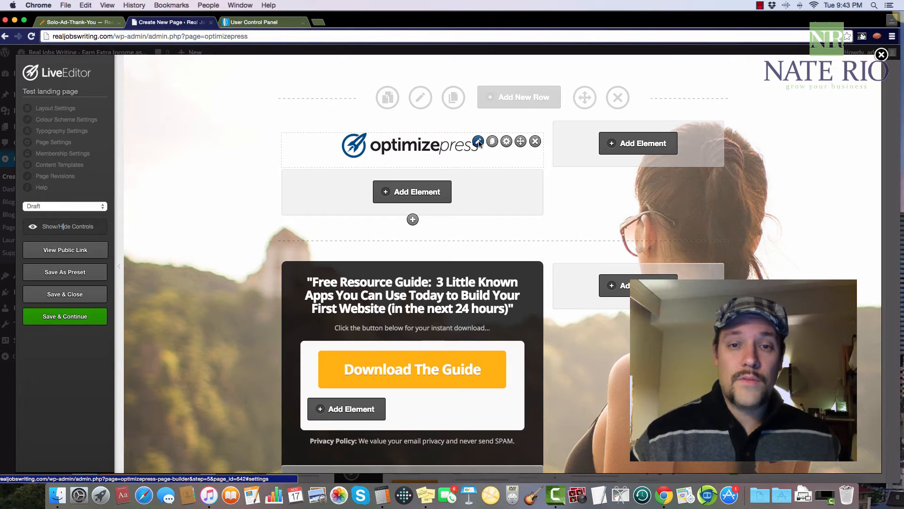
{"action": "left_click", "coordinate": [478, 140]}
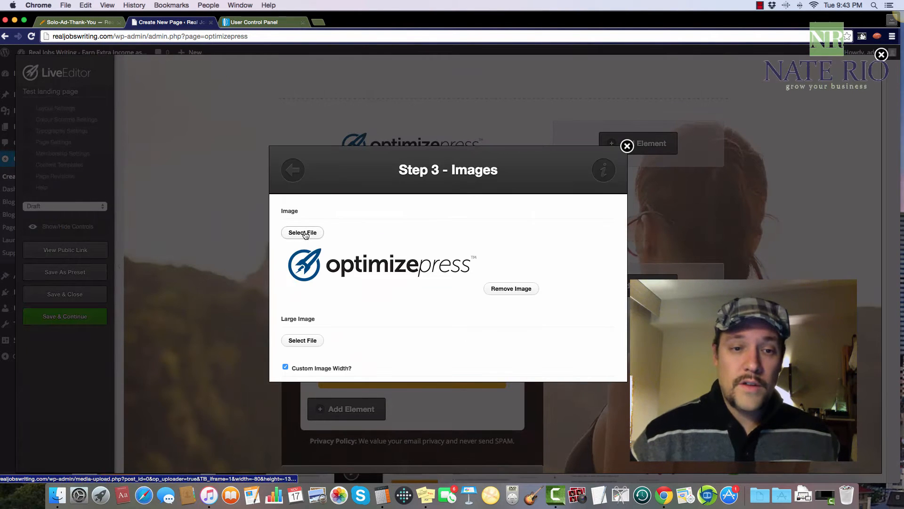
{"action": "left_click", "coordinate": [303, 233]}
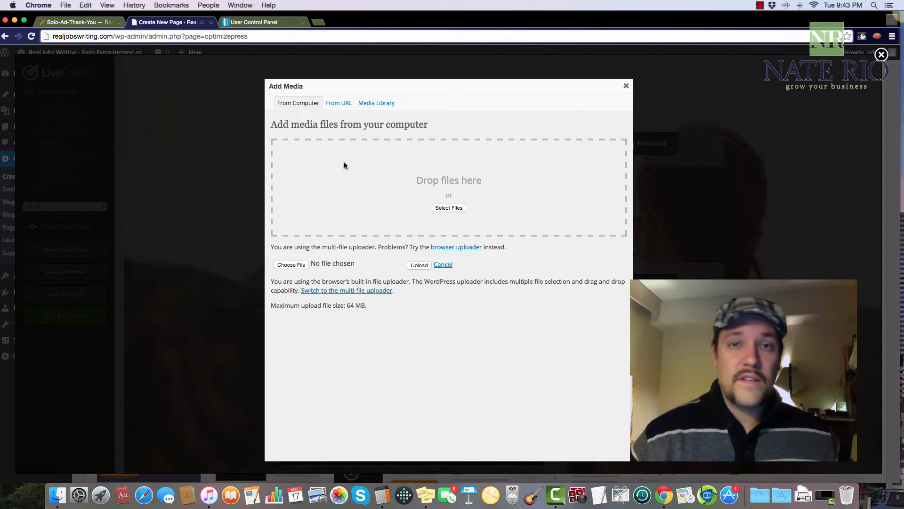
{"action": "mouse_move", "coordinate": [345, 163]}
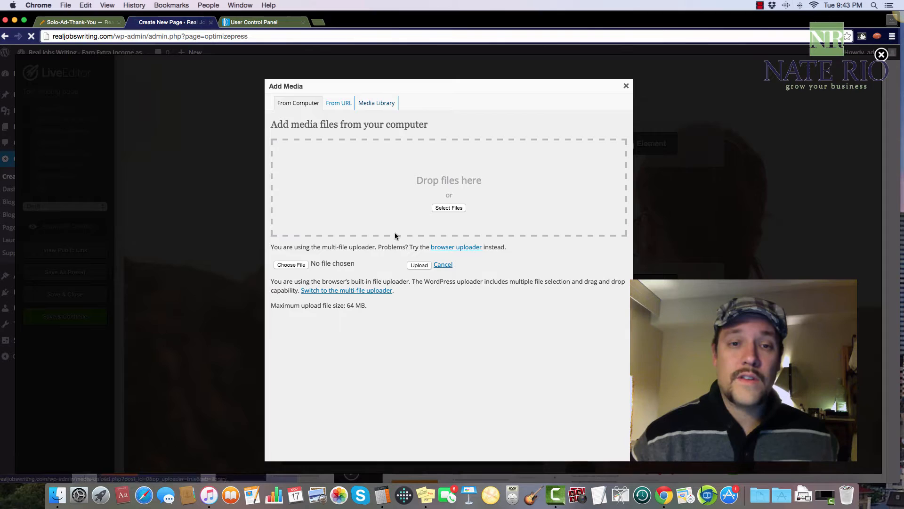
{"action": "left_click", "coordinate": [376, 103]}
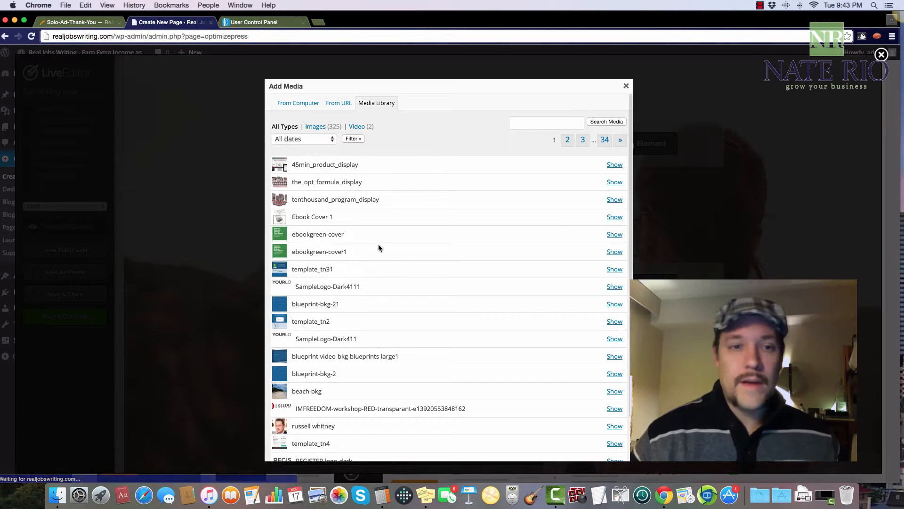
{"action": "scroll", "scroll_direction": "down", "scroll_amount": 3}
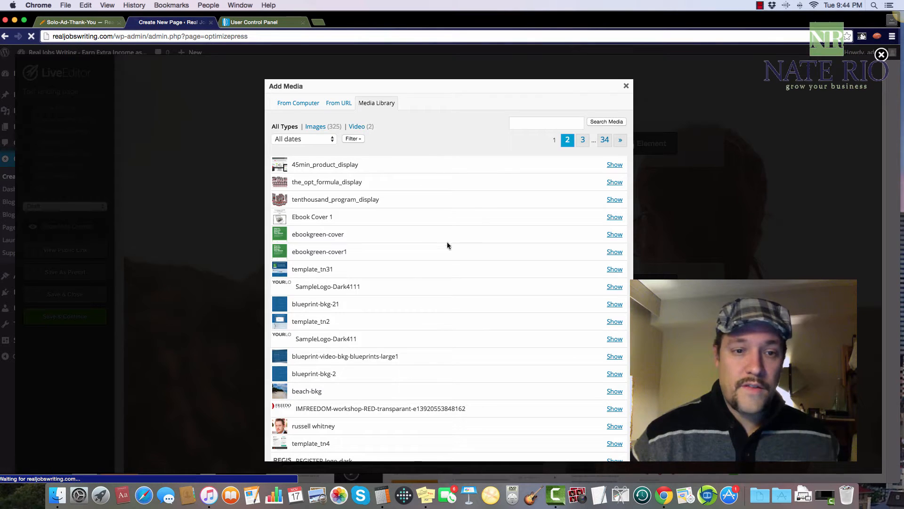
{"action": "left_click", "coordinate": [582, 140]}
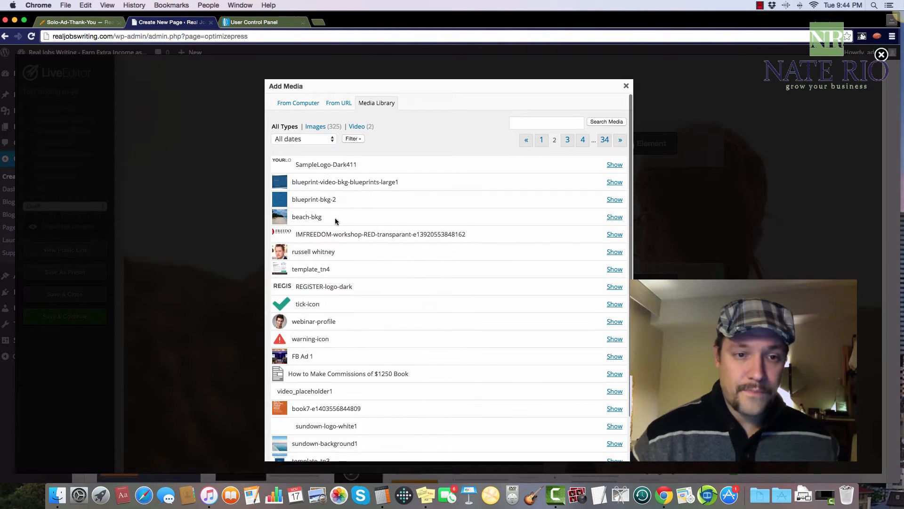
{"action": "mouse_move", "coordinate": [355, 304]}
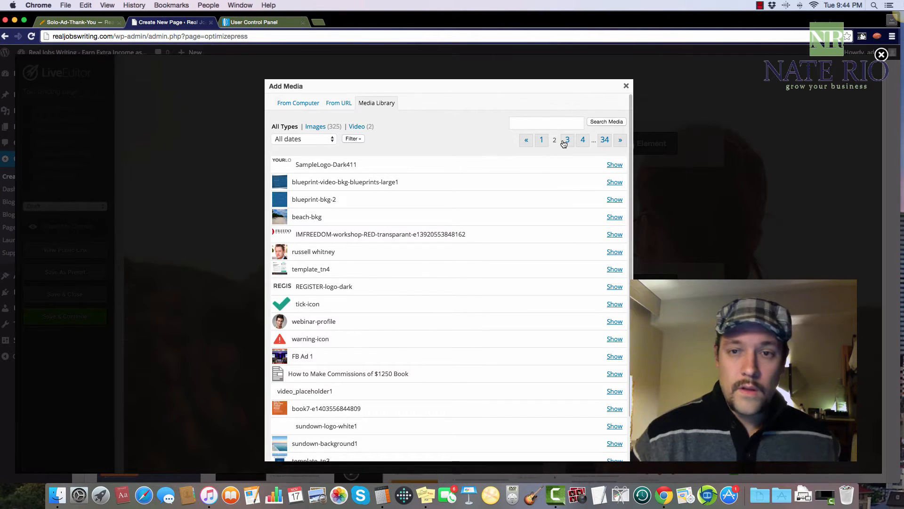
{"action": "left_click", "coordinate": [566, 139]}
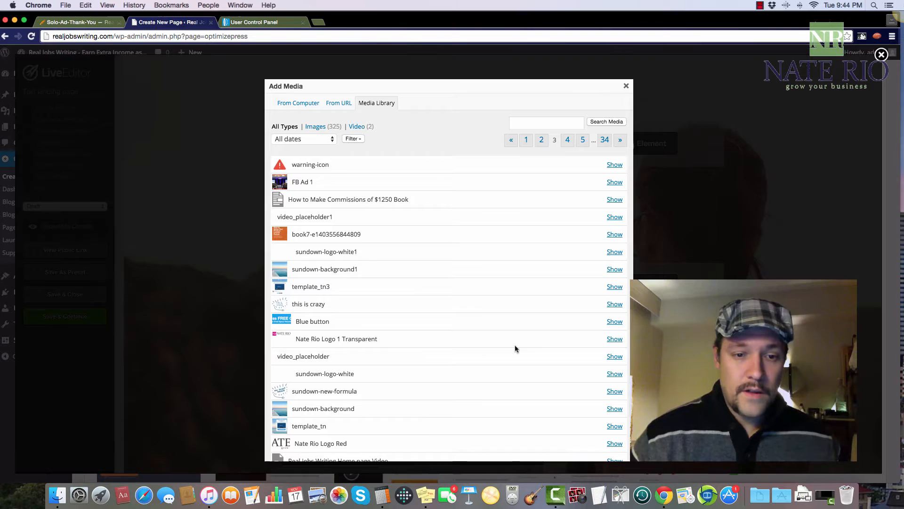
{"action": "left_click", "coordinate": [614, 338]}
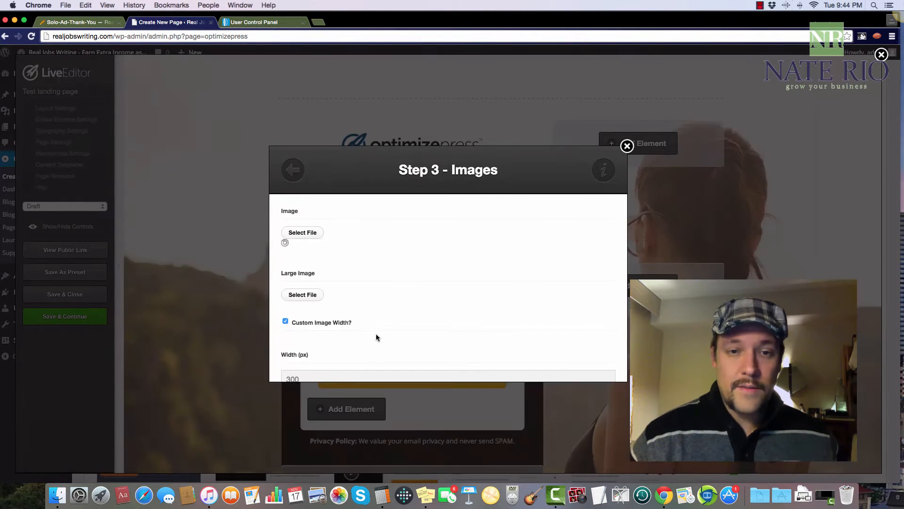
{"action": "scroll", "scroll_direction": "down", "scroll_amount": 3}
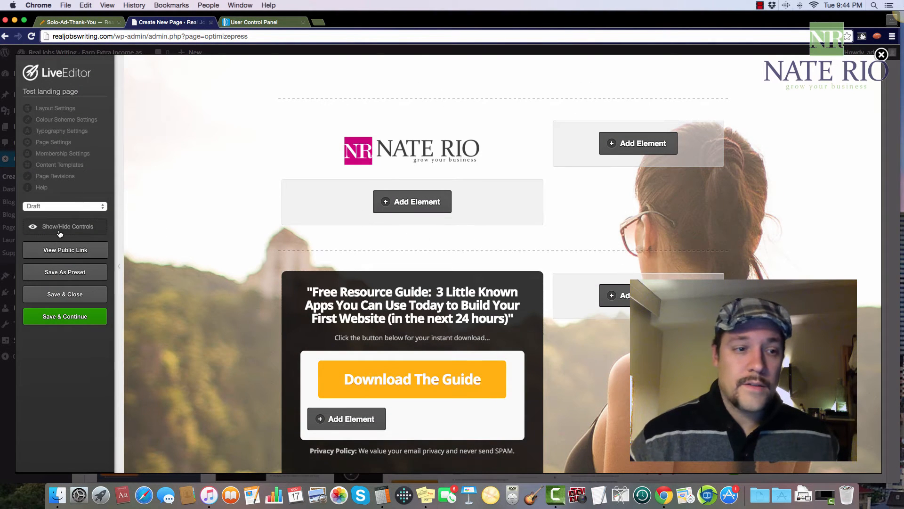
{"action": "left_click", "coordinate": [65, 226]}
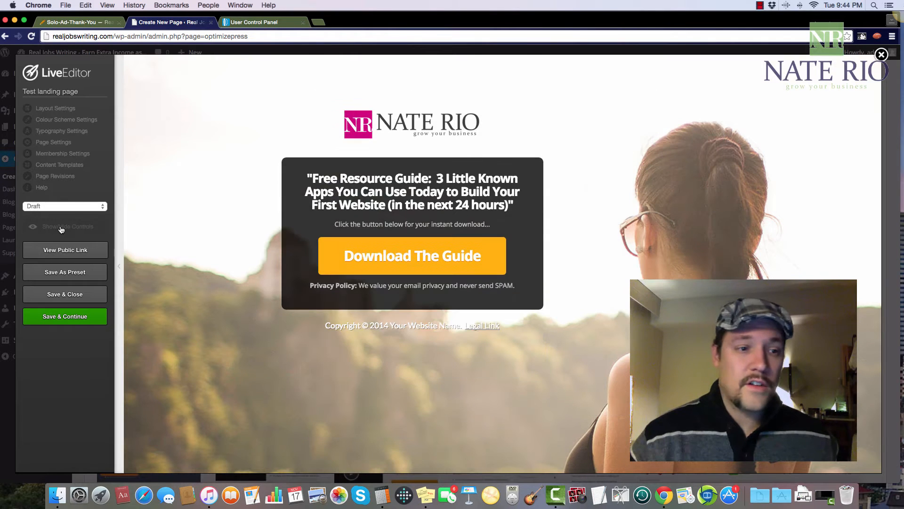
{"action": "left_click", "coordinate": [68, 226]}
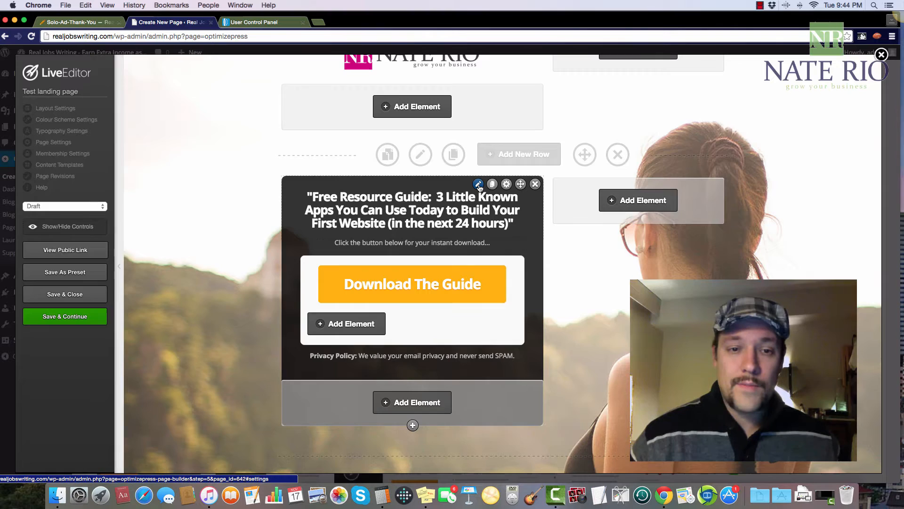
- Replace the headline with 'Want to learn how to make $3300 with High Ticket Commission Sales?'
{"action": "left_click", "coordinate": [478, 183]}
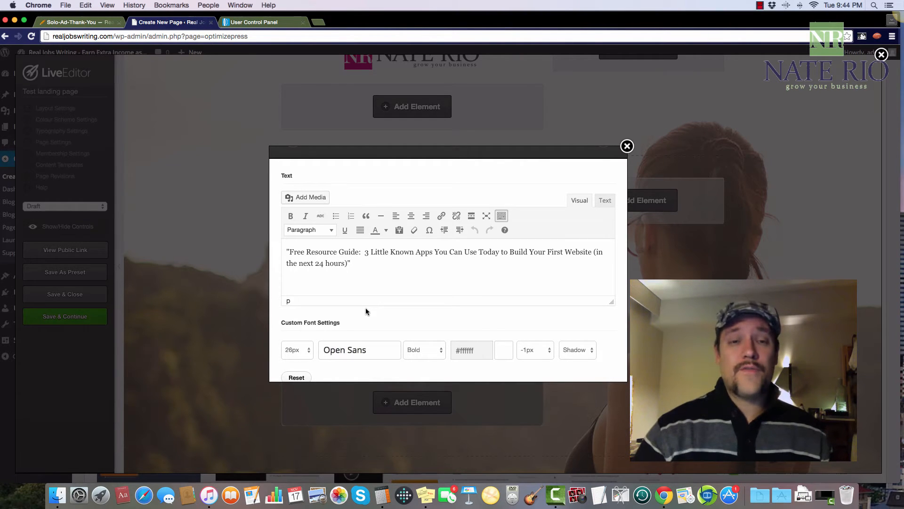
{"action": "mouse_move", "coordinate": [363, 308]}
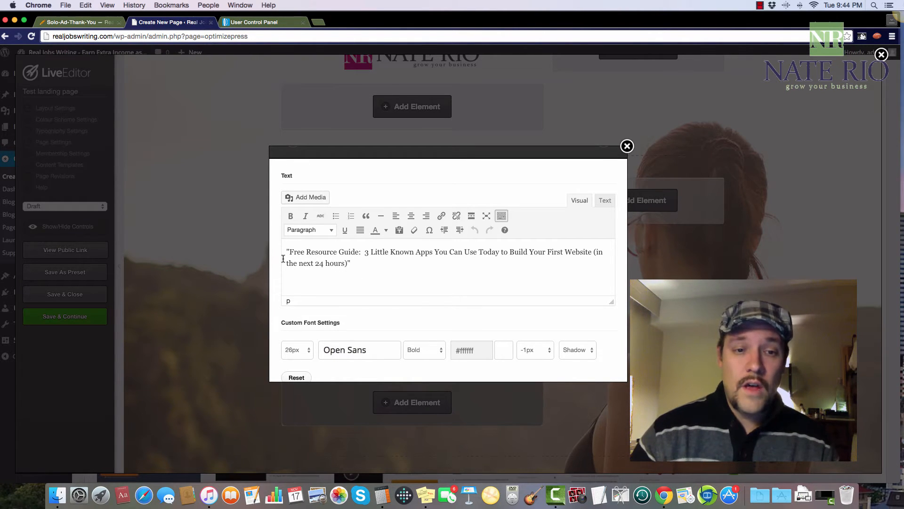
{"action": "left_click_drag", "start_coordinate": [288, 251], "coordinate": [349, 263]}
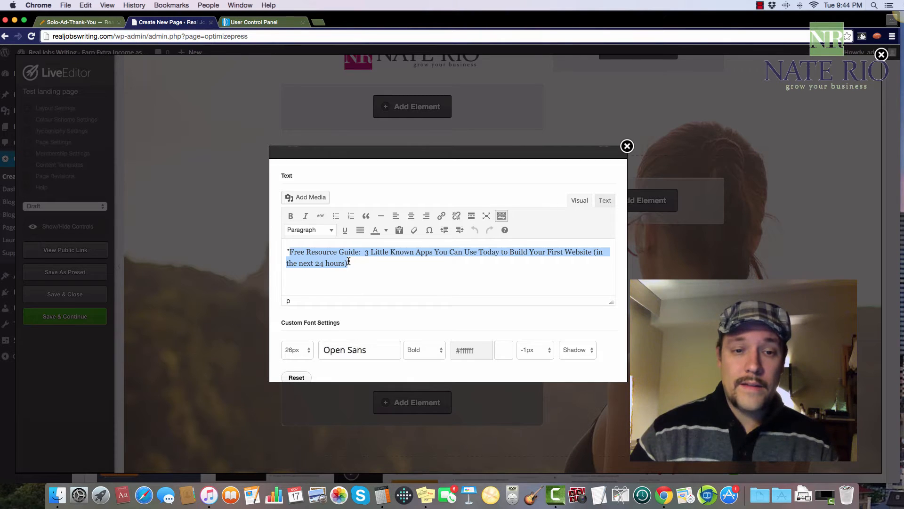
{"action": "type", "text": "Want to learn how to \""}
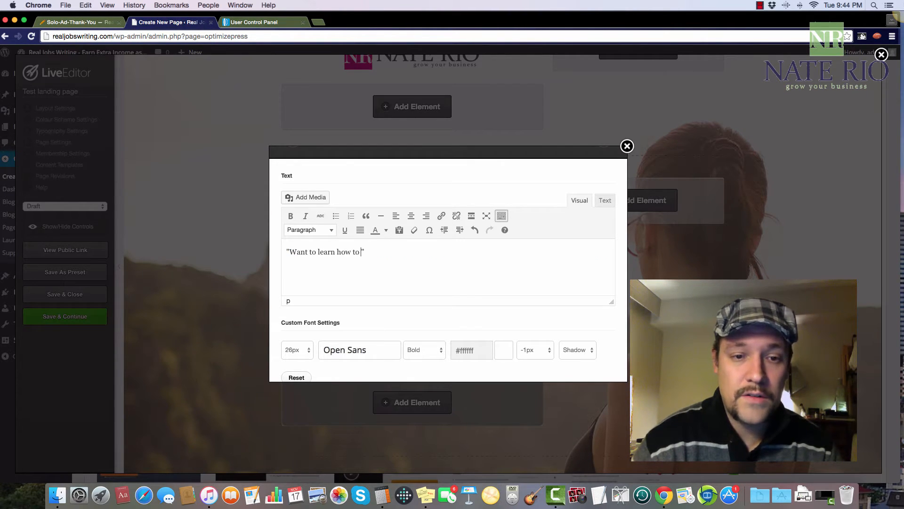
{"action": "type", "text": "make $"}
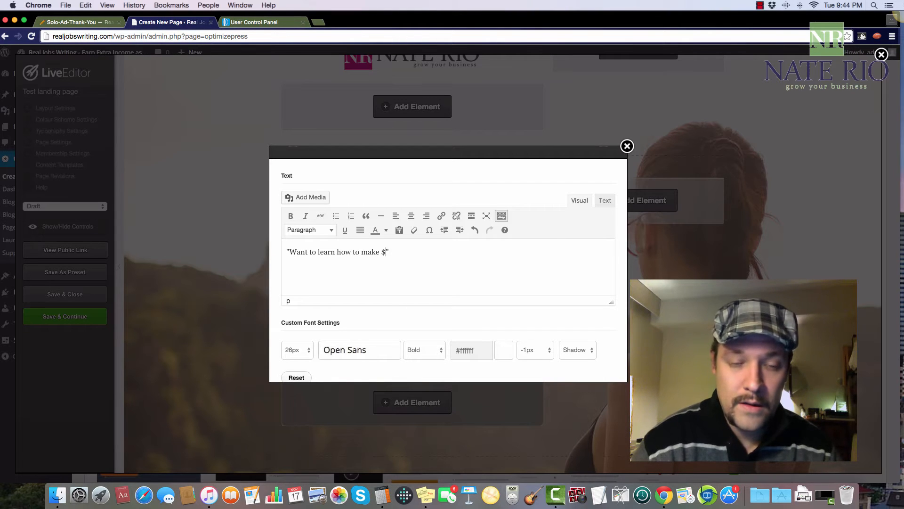
{"action": "type", "text": "3300"}
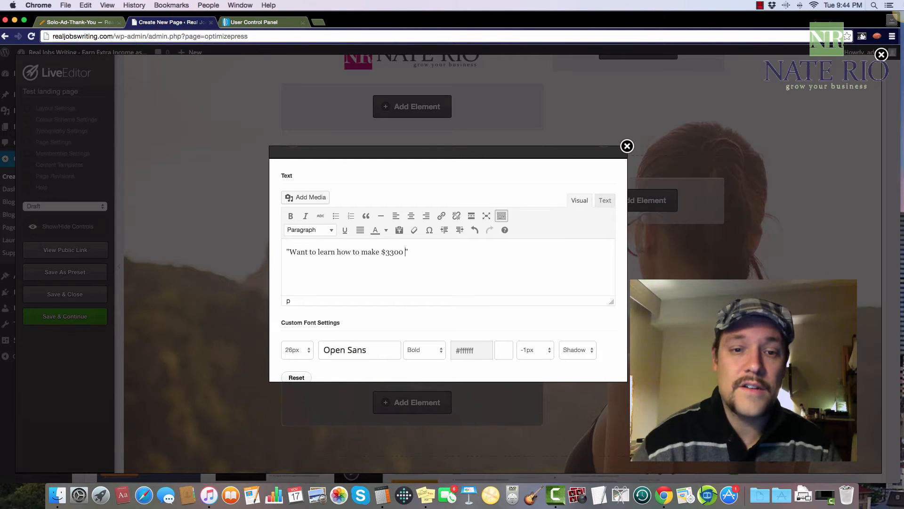
{"action": "type", "text": "with High"}
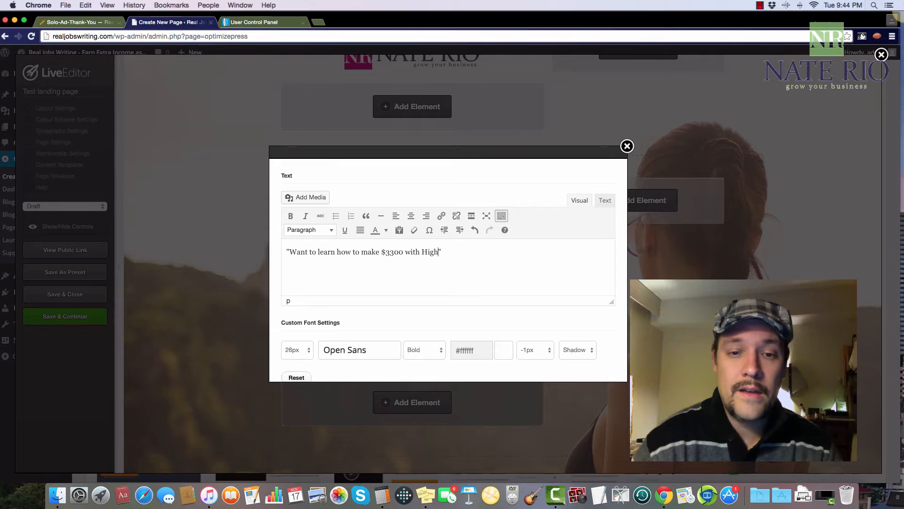
{"action": "type", "text": "Ticket Comms\""}
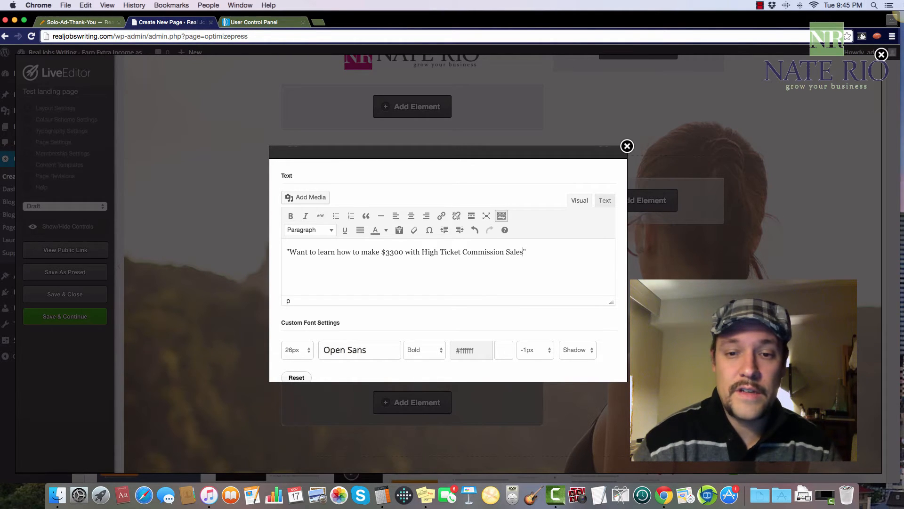
{"action": "type", "text": "?"}
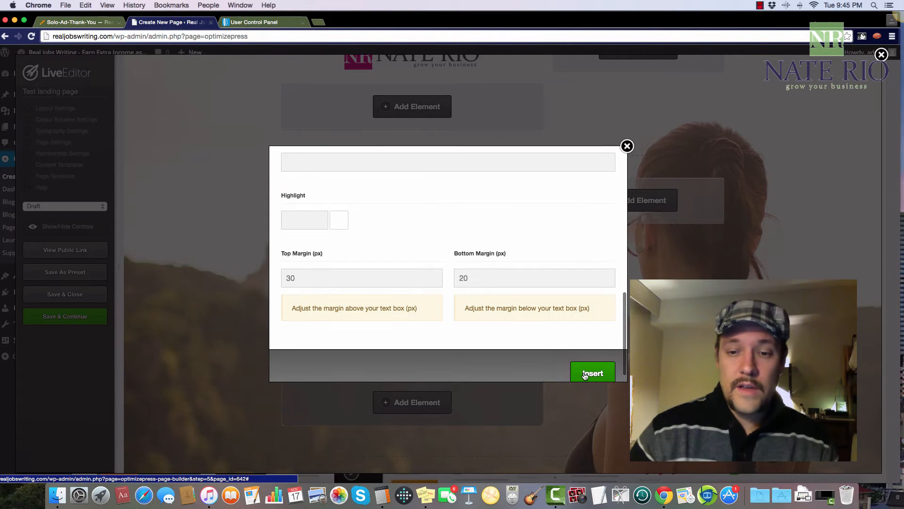
{"action": "left_click", "coordinate": [592, 373]}
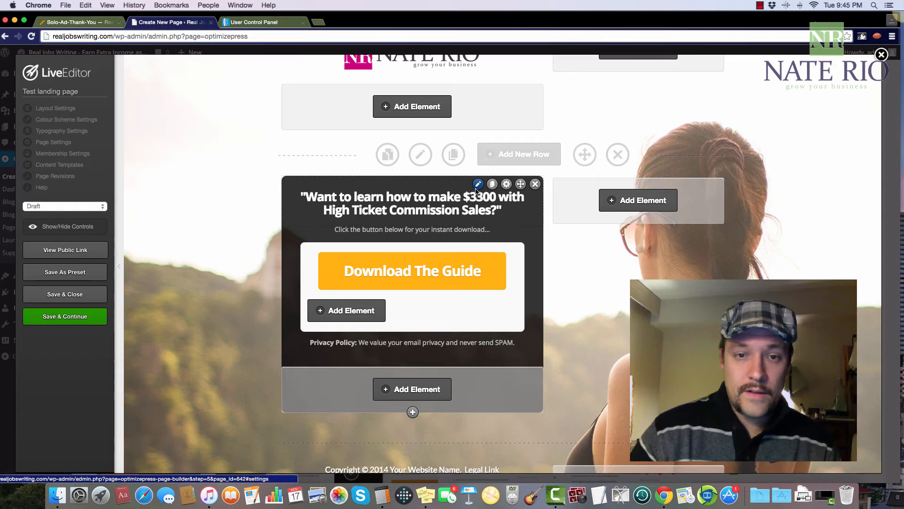
{"action": "left_click", "coordinate": [477, 183]}
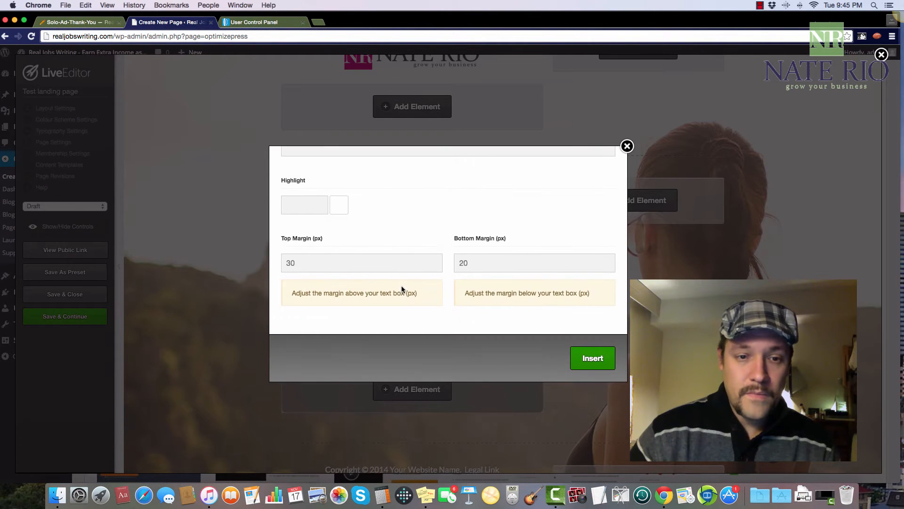
- Replace the subheadline's opening words with 'Fill in your Information' and insert it
{"action": "left_click", "coordinate": [593, 358]}
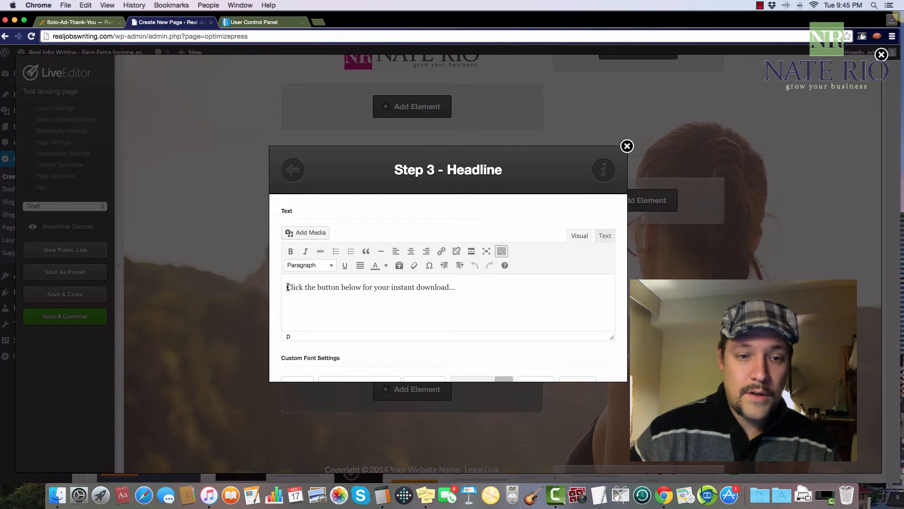
{"action": "left_click_drag", "start_coordinate": [286, 286], "coordinate": [362, 287]}
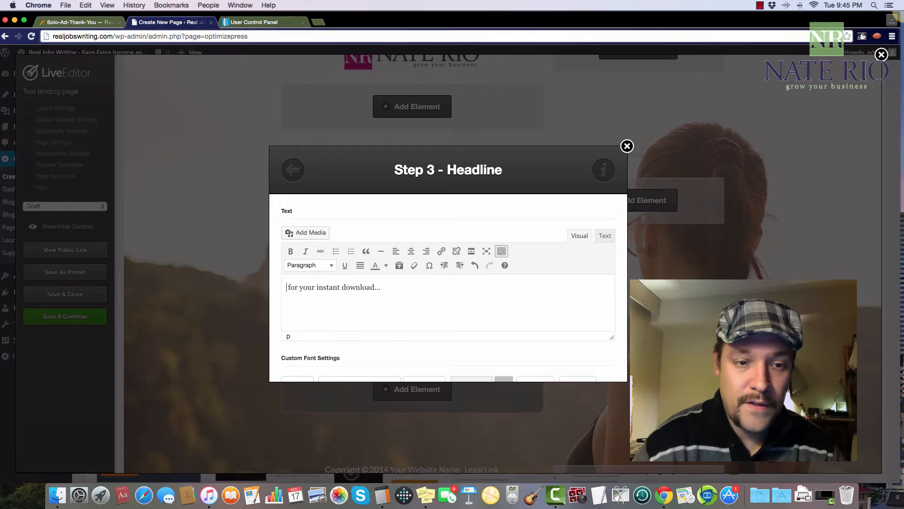
{"action": "type", "text": "Fill in your"}
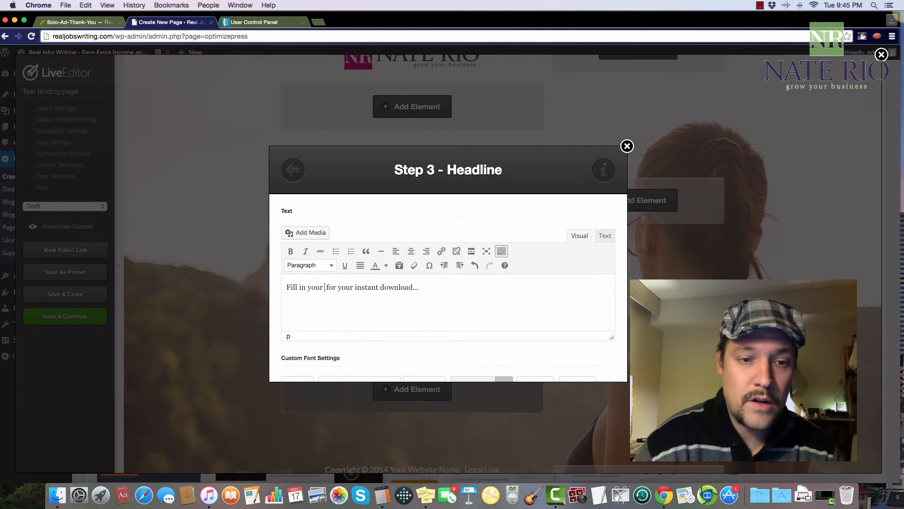
{"action": "type", "text": "Information"}
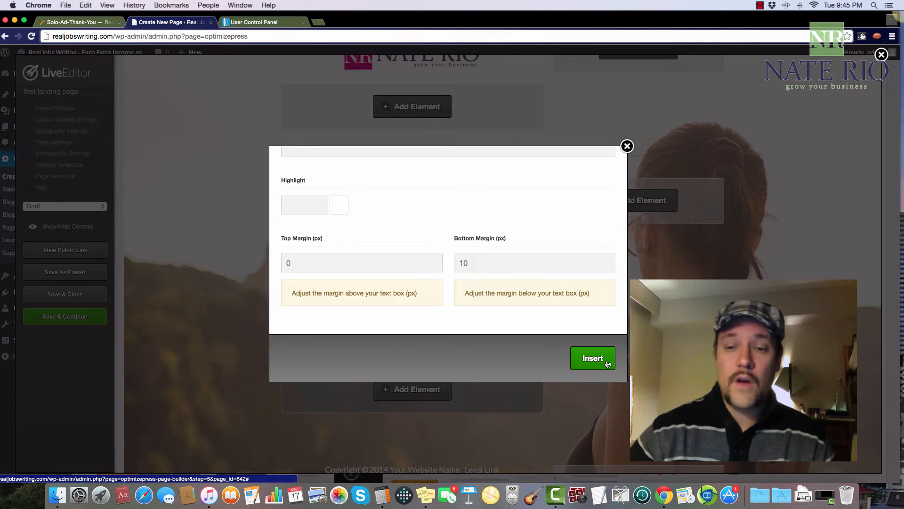
{"action": "left_click", "coordinate": [593, 358]}
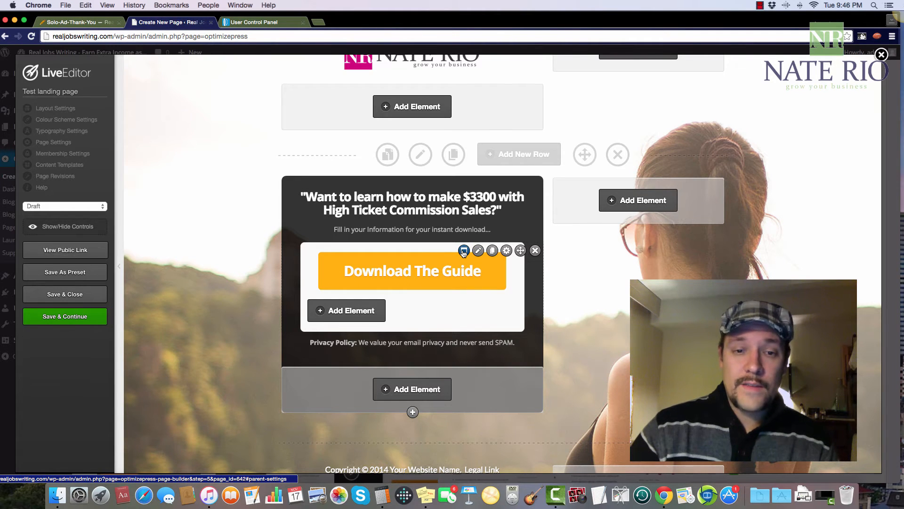
- Change the button label's 'Guide' to 'Video' so it reads 'Download the Video >>'
{"action": "left_click", "coordinate": [464, 249]}
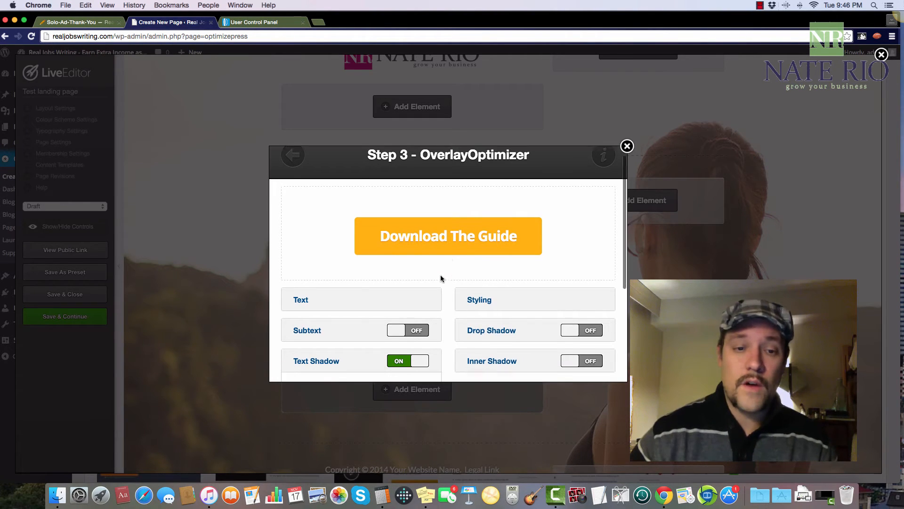
{"action": "left_click", "coordinate": [301, 300]}
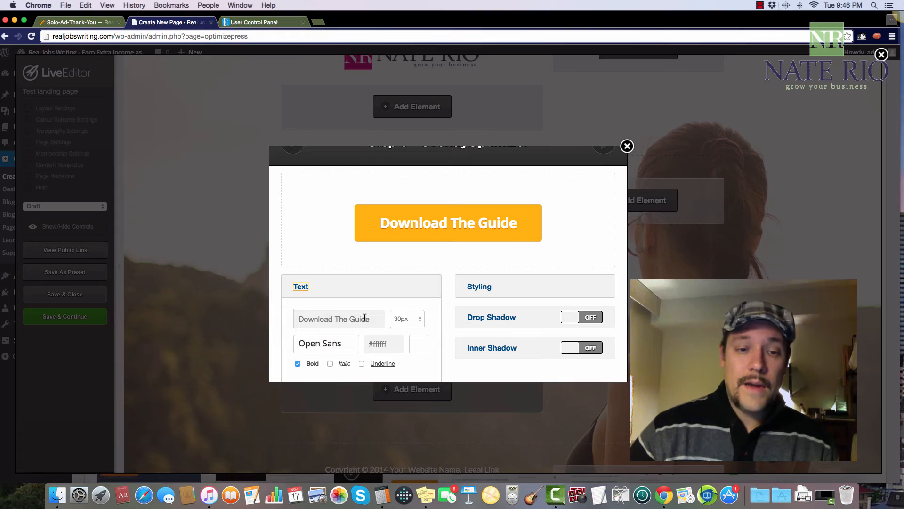
{"action": "double_click", "coordinate": [358, 319]}
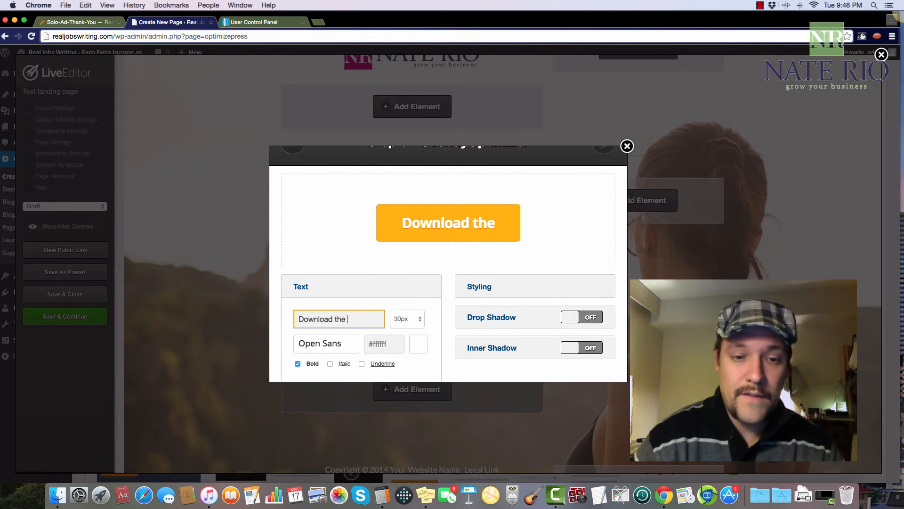
{"action": "type", "text": "Video >>"}
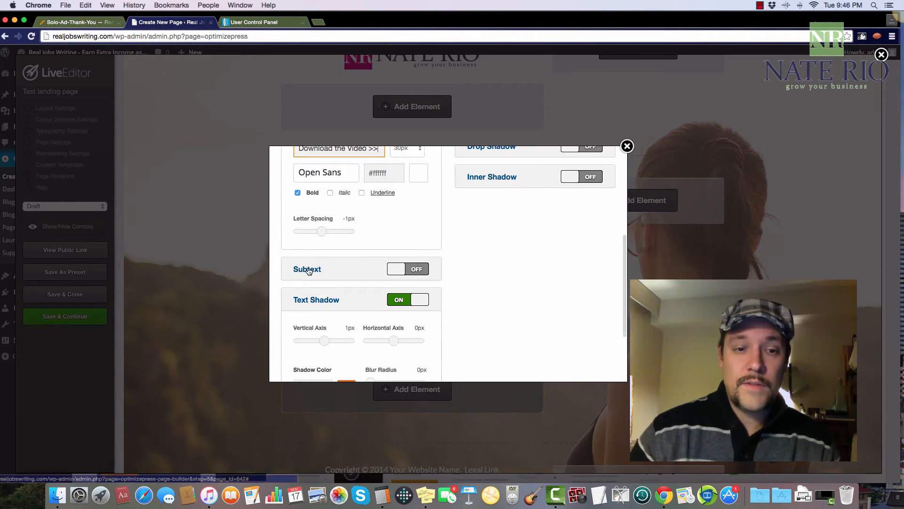
{"action": "left_click", "coordinate": [626, 146]}
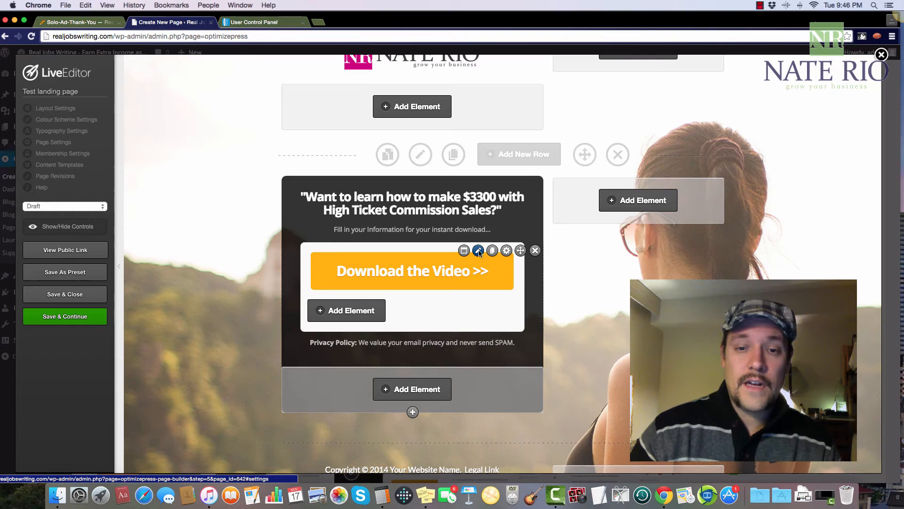
{"action": "left_click", "coordinate": [479, 250]}
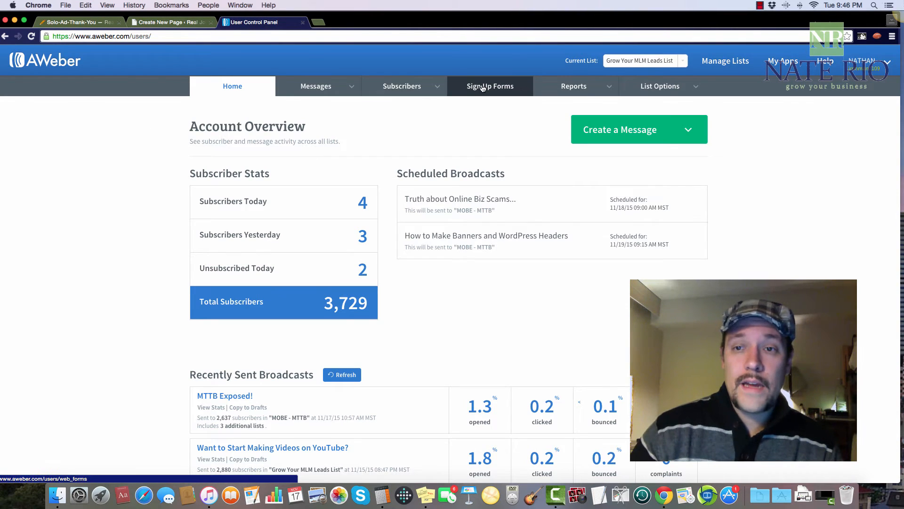
- Get the raw HTML publishing code for AWeber's MLM Squeeze Page sign-up form
{"action": "left_click", "coordinate": [490, 85]}
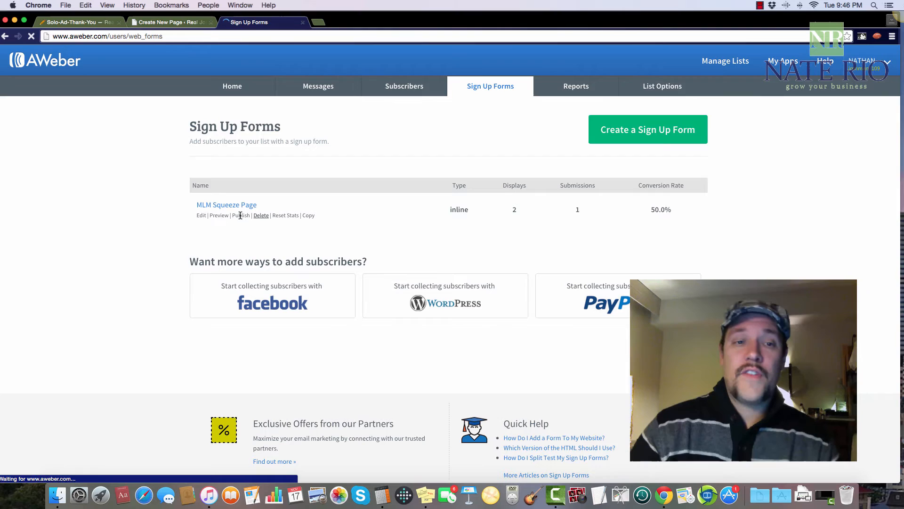
{"action": "left_click", "coordinate": [240, 215]}
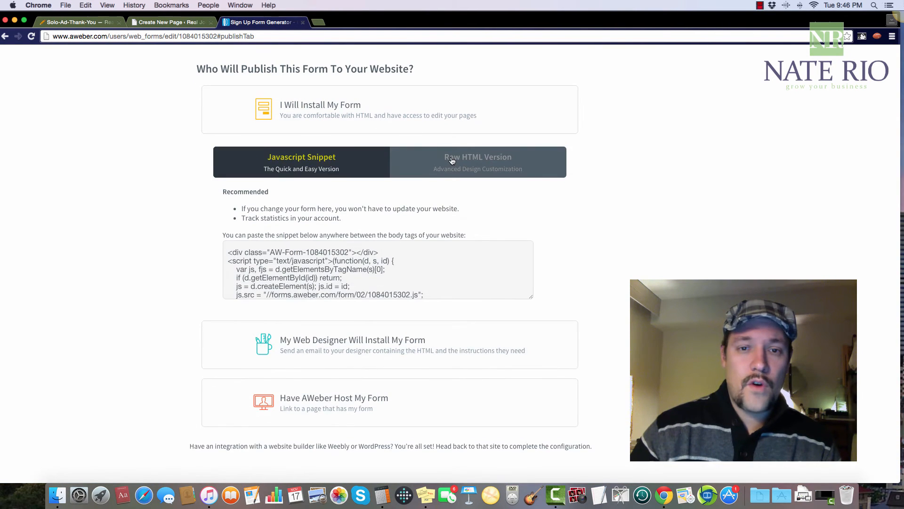
{"action": "left_click", "coordinate": [477, 161]}
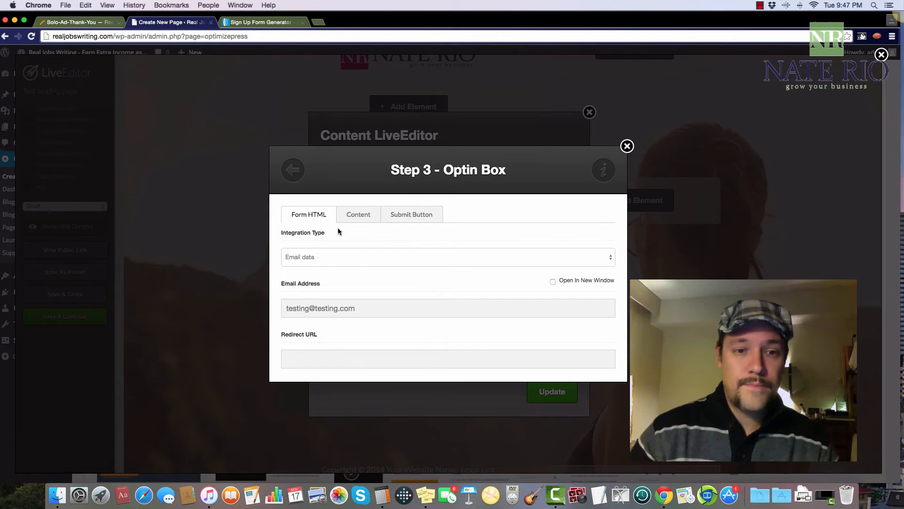
- Set the opt-in box integration to Custom form with the AWeber HTML code
{"action": "left_click", "coordinate": [448, 256]}
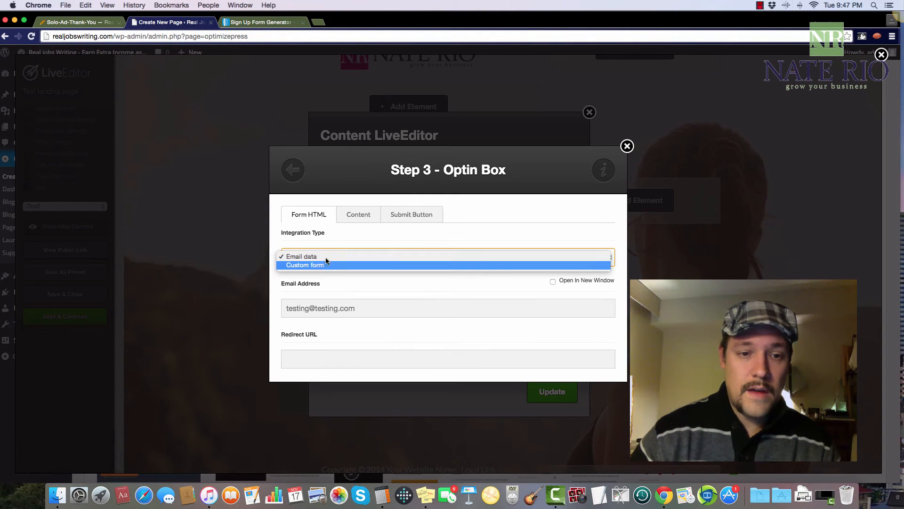
{"action": "left_click", "coordinate": [304, 264]}
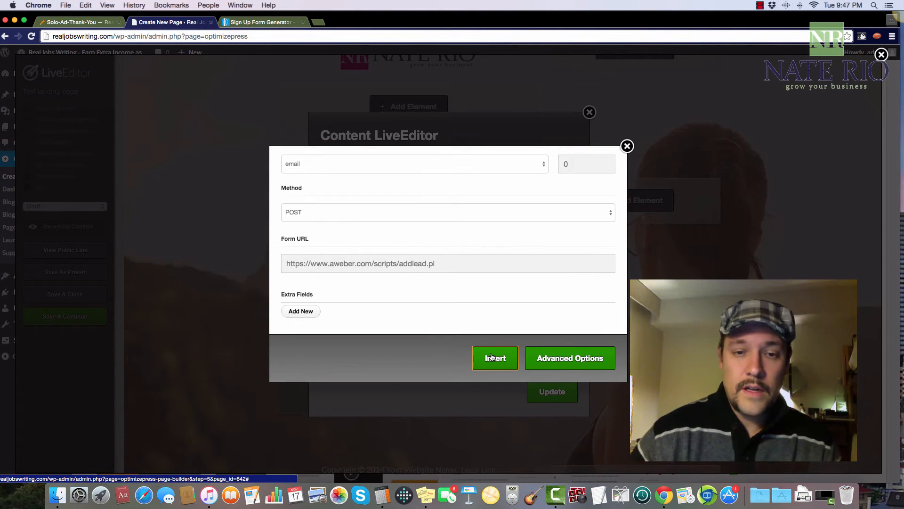
{"action": "left_click", "coordinate": [495, 358]}
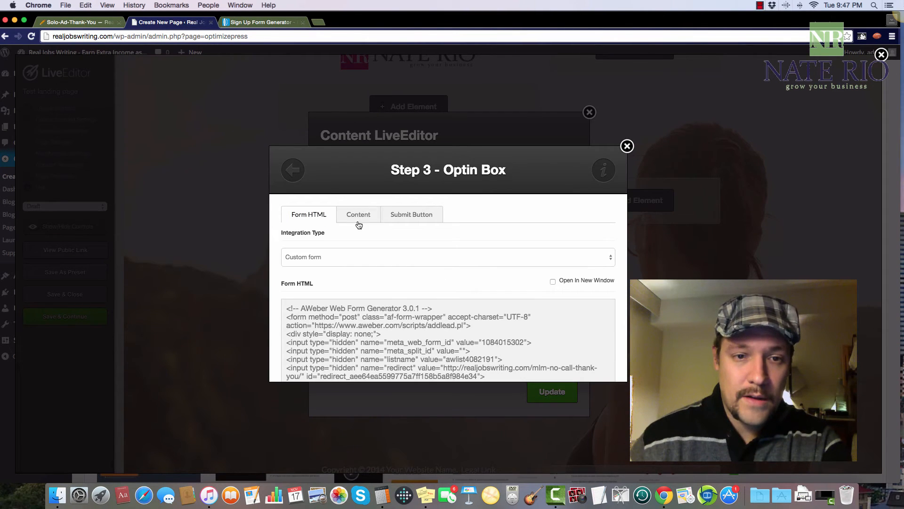
- Make the opt-in header end with 'Video download...' and update the box
{"action": "left_click", "coordinate": [358, 214]}
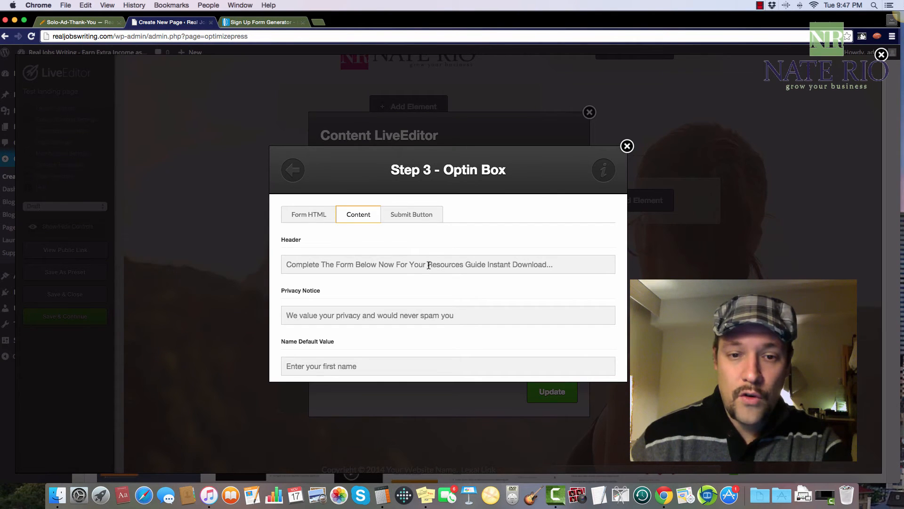
{"action": "left_click_drag", "start_coordinate": [427, 263], "coordinate": [546, 264]}
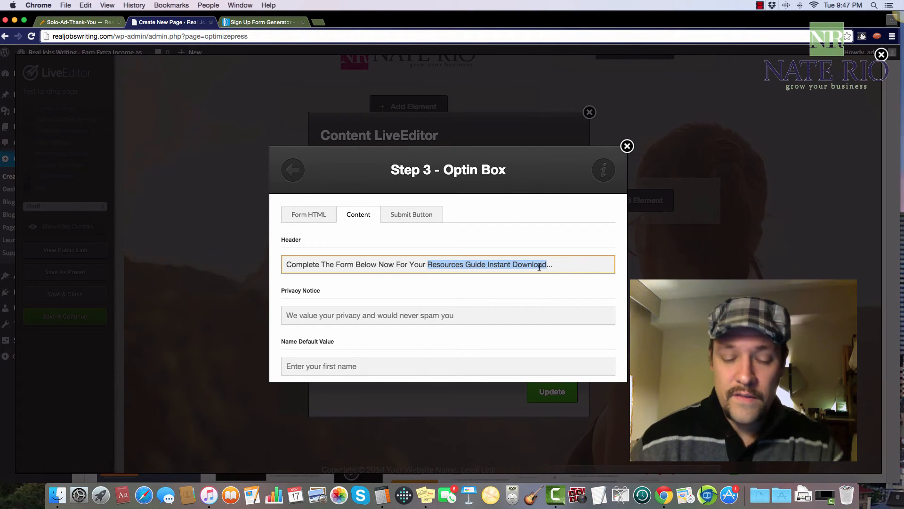
{"action": "type", "text": "Video down..."}
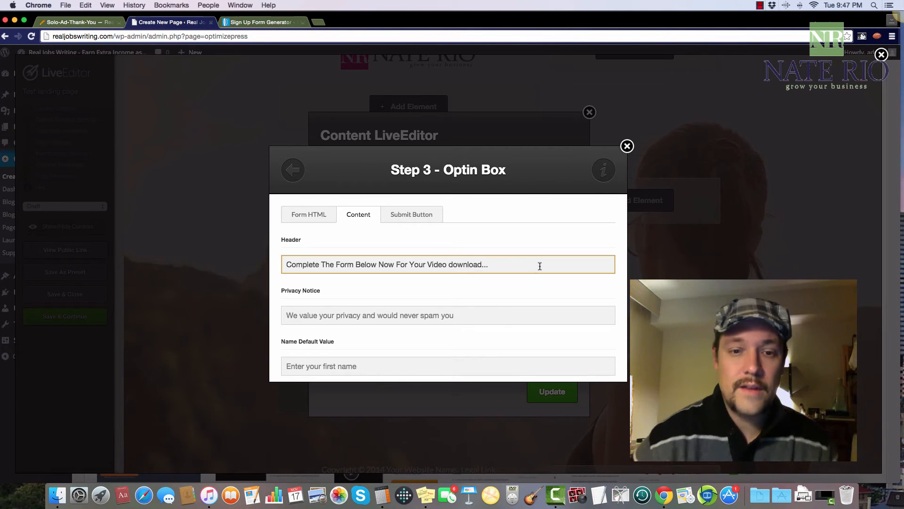
{"action": "scroll", "scroll_direction": "down", "scroll_amount": 3}
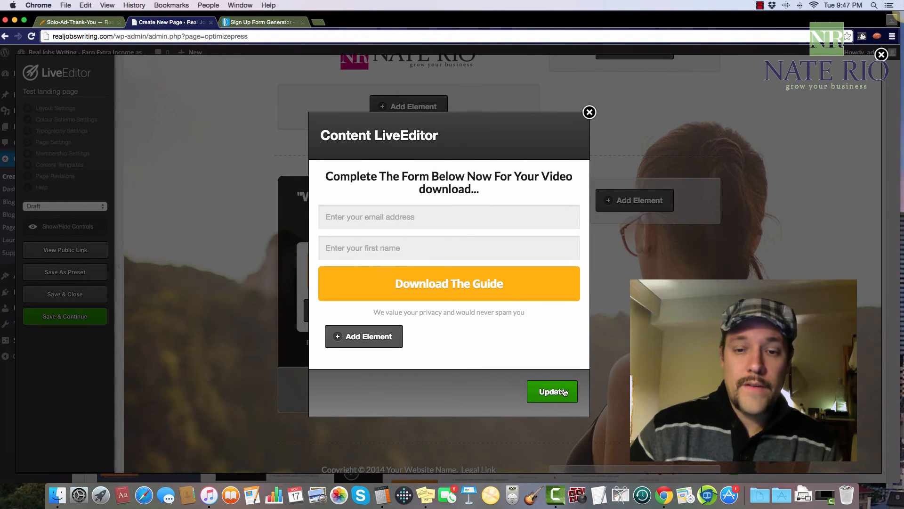
{"action": "left_click", "coordinate": [551, 392]}
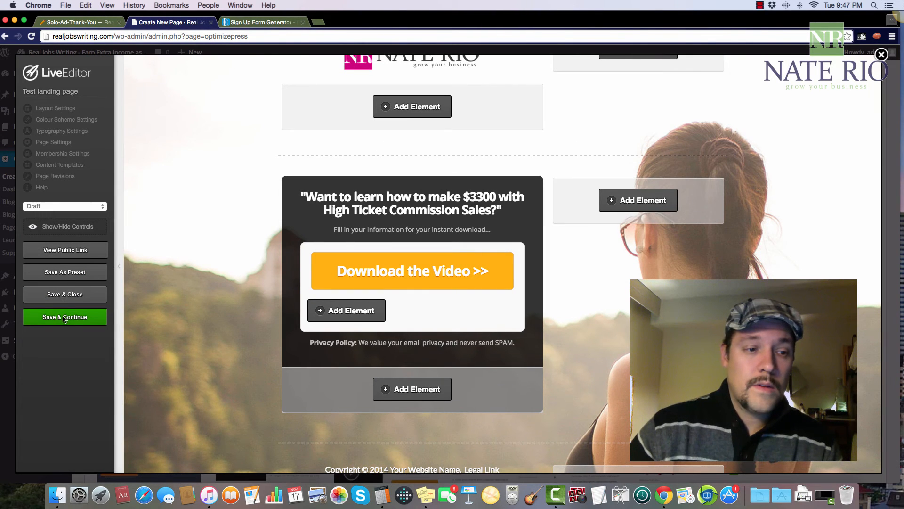
- Save the landing page with Save & Continue and dismiss the Saved alert
{"action": "left_click", "coordinate": [65, 317]}
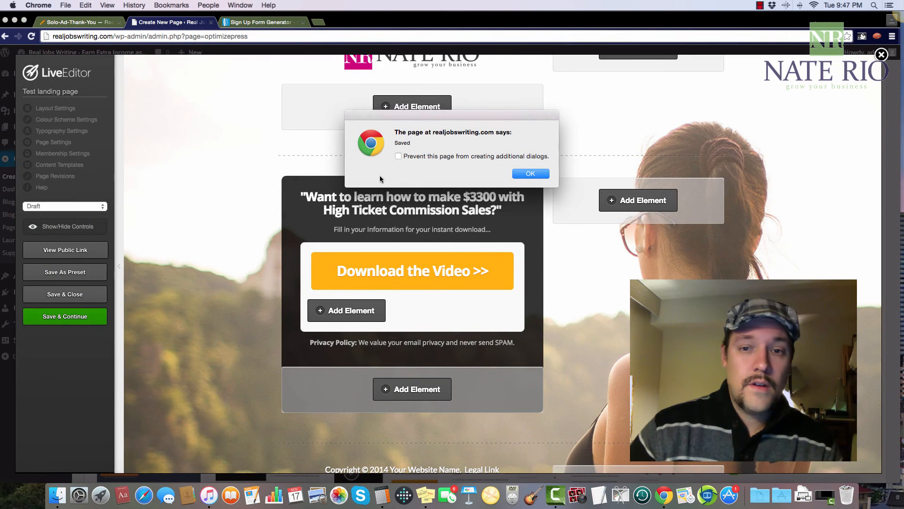
{"action": "left_click", "coordinate": [530, 174]}
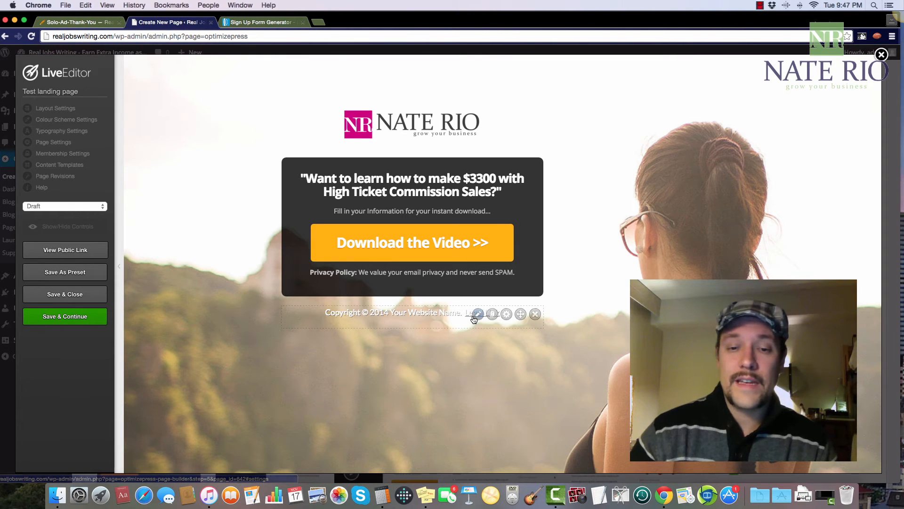
- Replace 'Your Website Name' in the copyright line with PartnerWithNateRio.com
{"action": "left_click", "coordinate": [477, 314]}
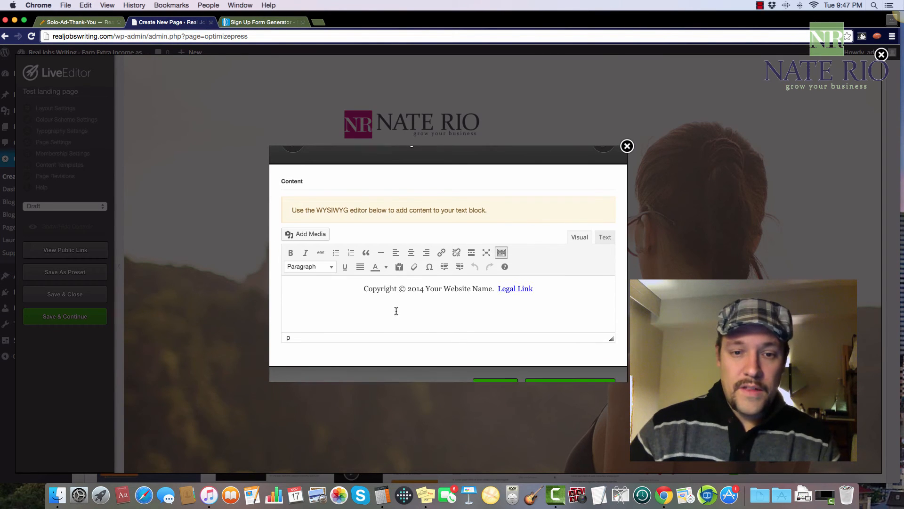
{"action": "double_click", "coordinate": [458, 288]}
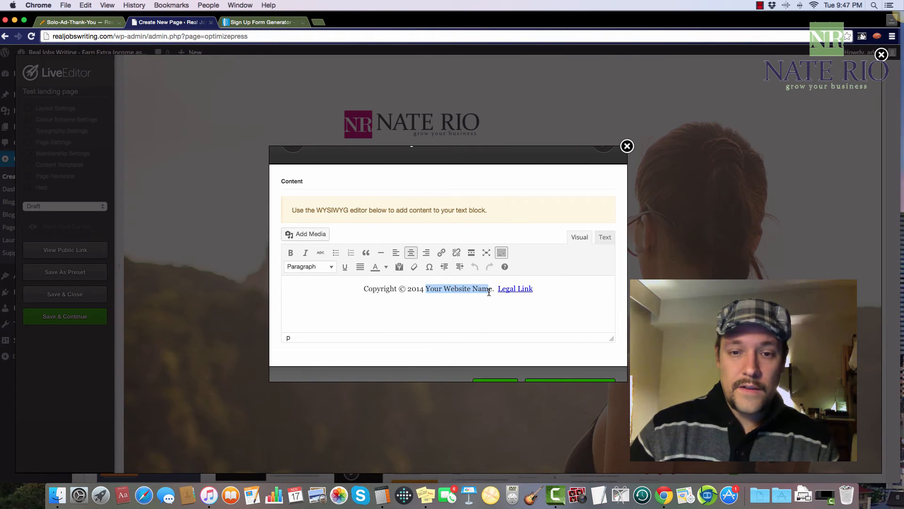
{"action": "type", "text": "Partner"}
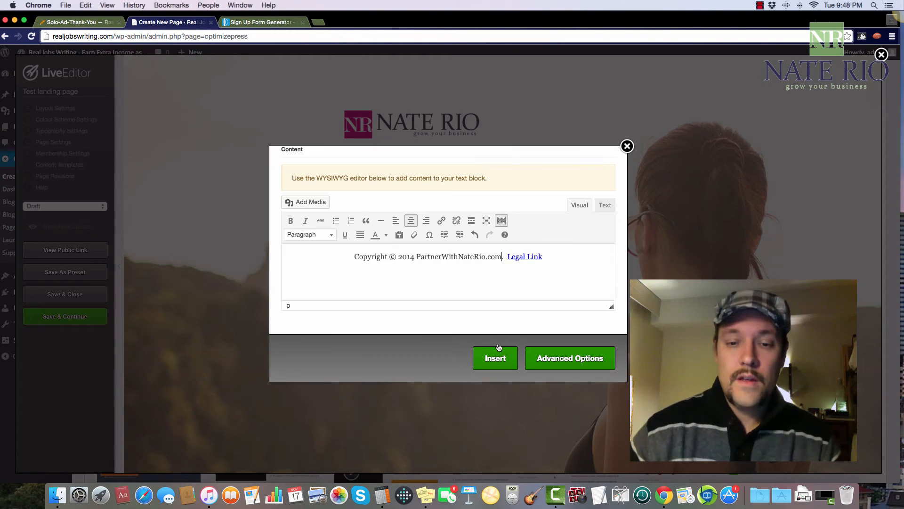
{"action": "left_click", "coordinate": [494, 358]}
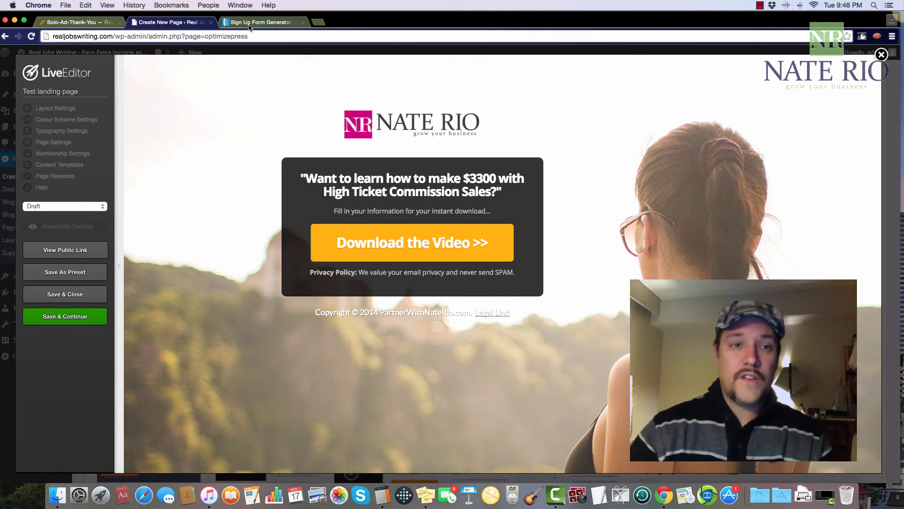
{"action": "left_click", "coordinate": [263, 22]}
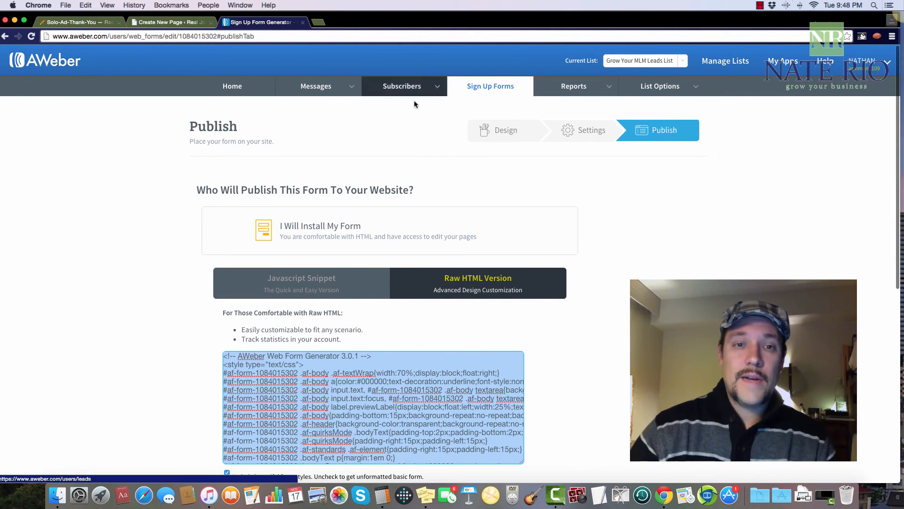
- Switch from the AWeber tab back to the OptimizePress LiveEditor
{"action": "left_click", "coordinate": [167, 22]}
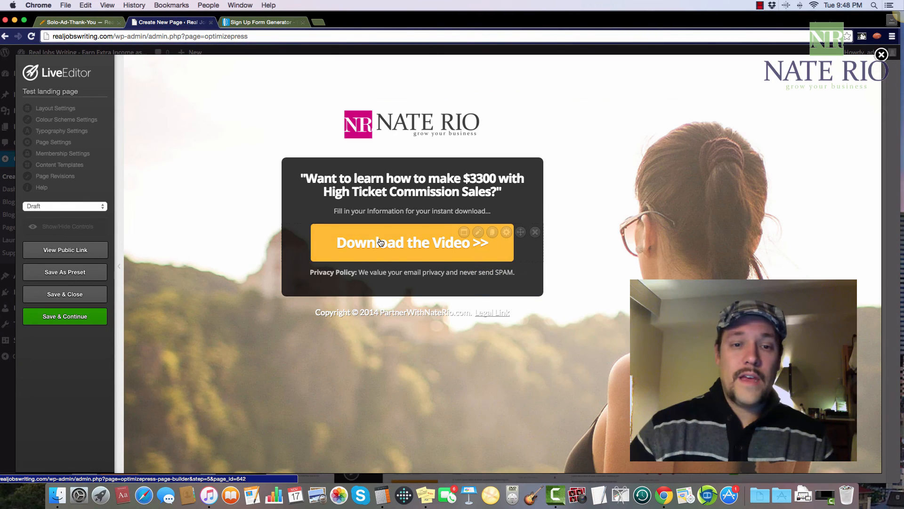